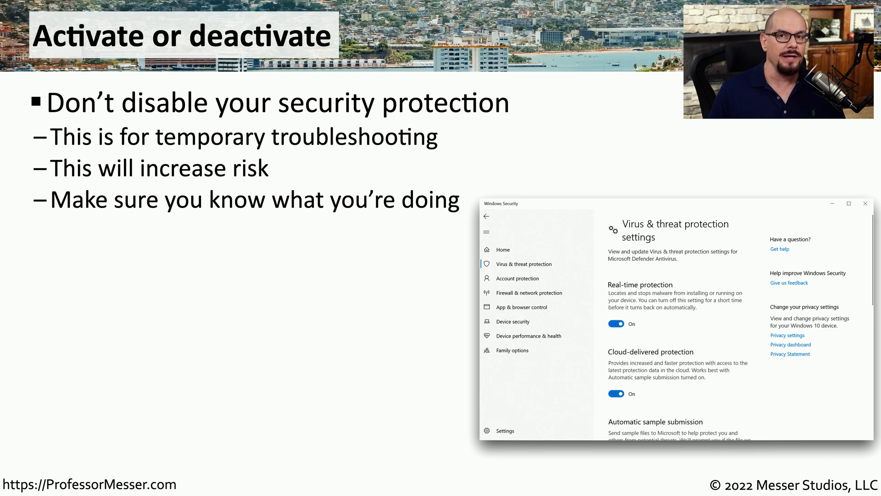
- Reveal the remaining bullets on the Activate or deactivate slide, including Defender real-time protection
left_click(616, 324)
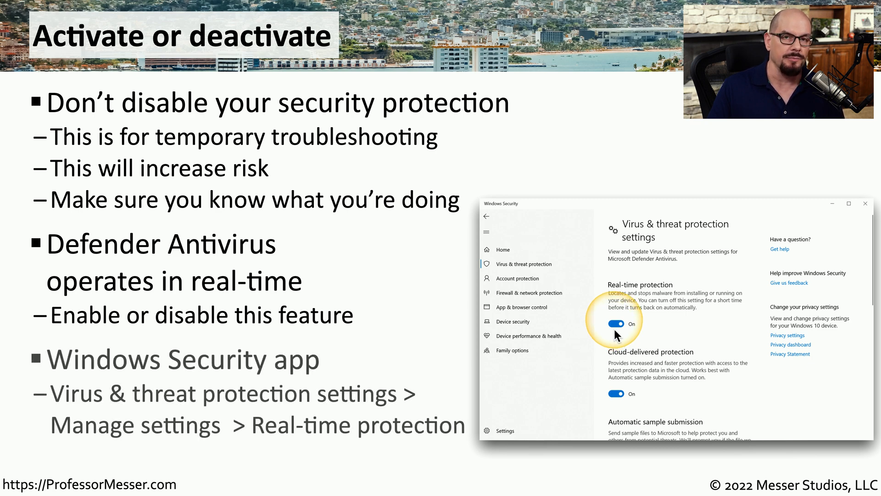
mouse_move(277, 374)
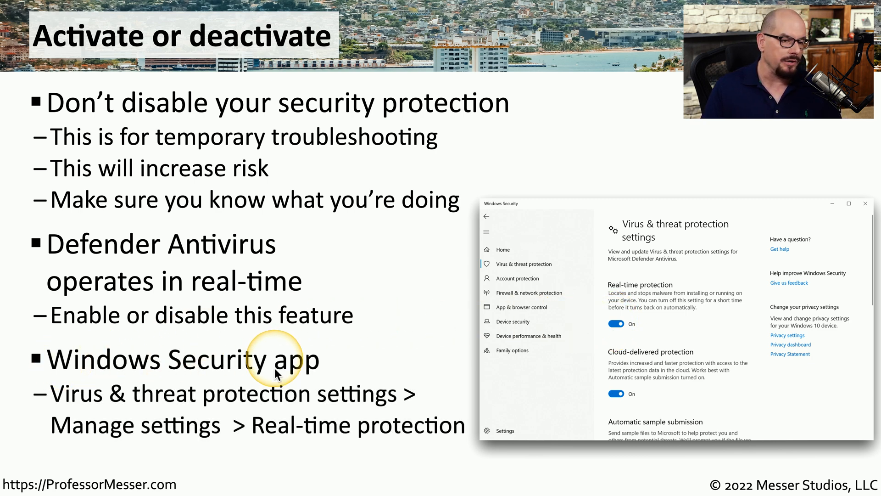
mouse_move(450, 444)
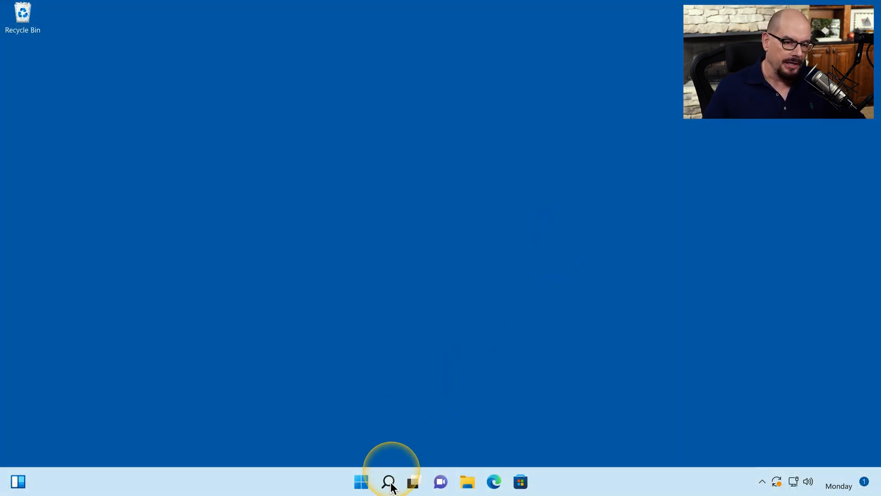
- Search Windows for 'security' and launch the Windows Security app
left_click(390, 480)
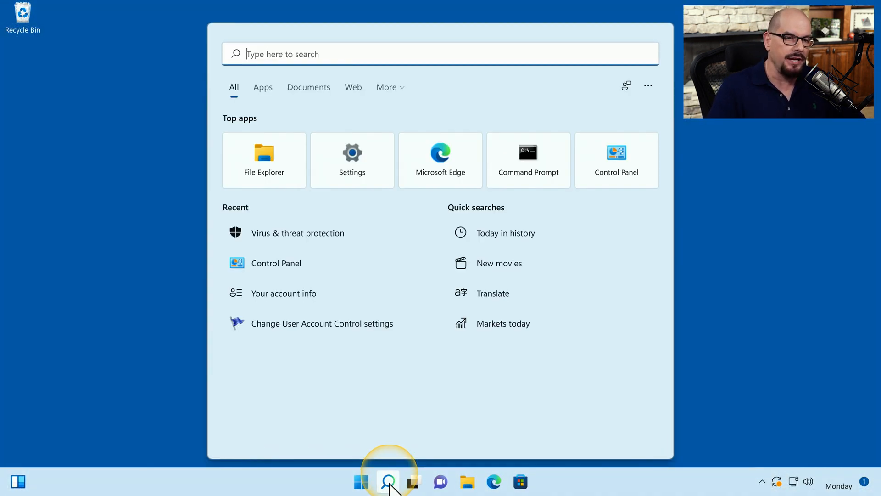
type("security")
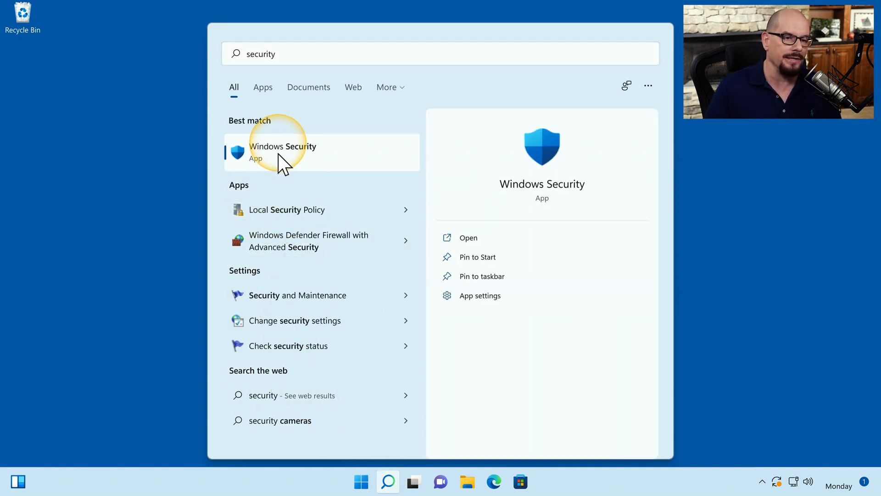
left_click(283, 151)
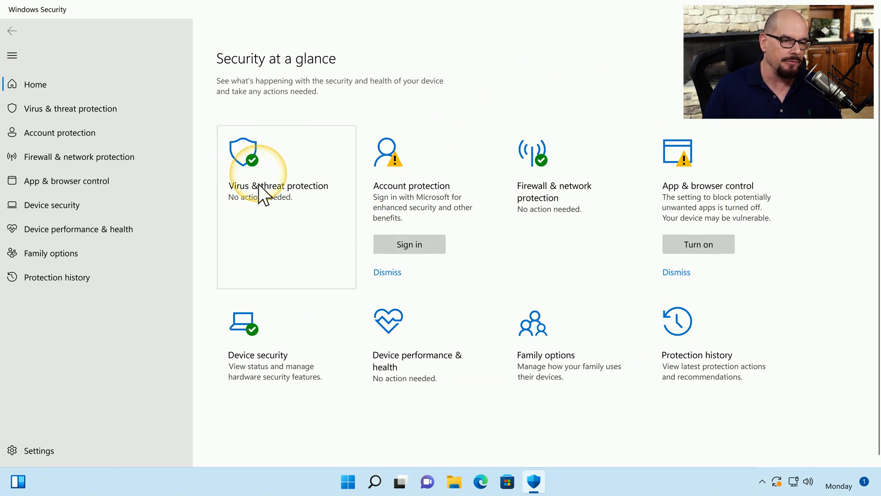
- Go to Virus & threat protection and its Manage settings page
left_click(268, 186)
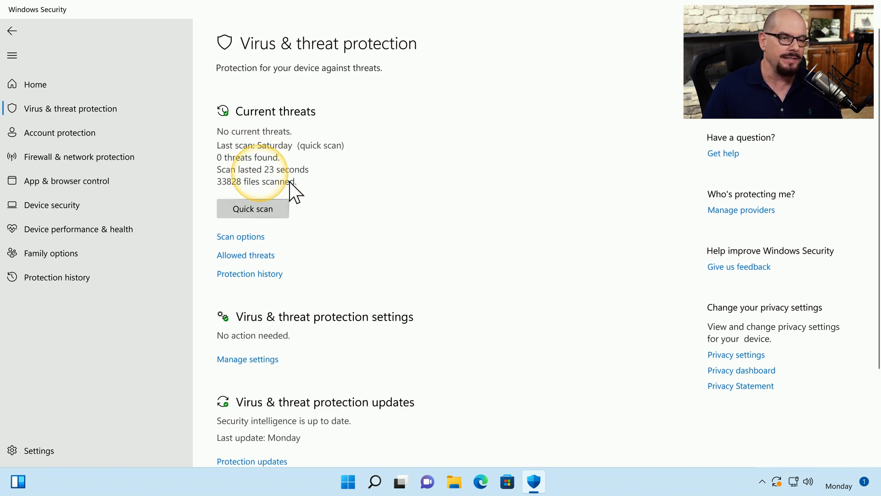
mouse_move(295, 138)
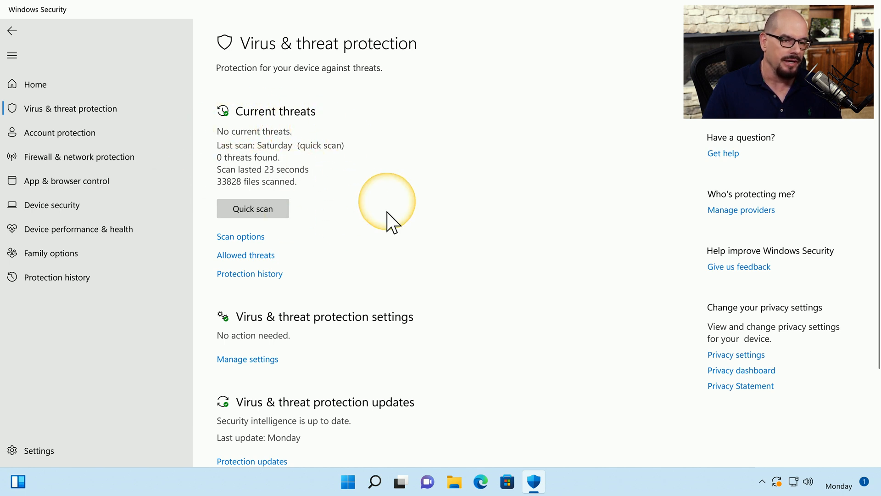
mouse_move(316, 336)
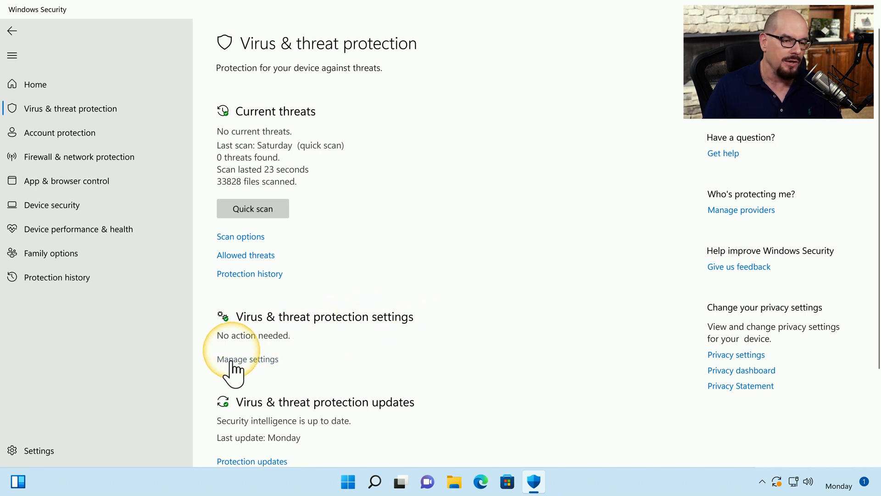
left_click(247, 359)
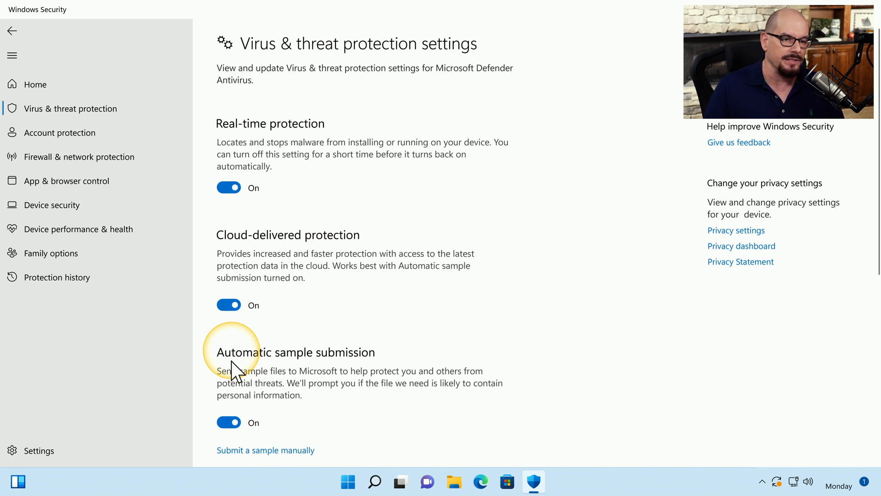
mouse_move(289, 156)
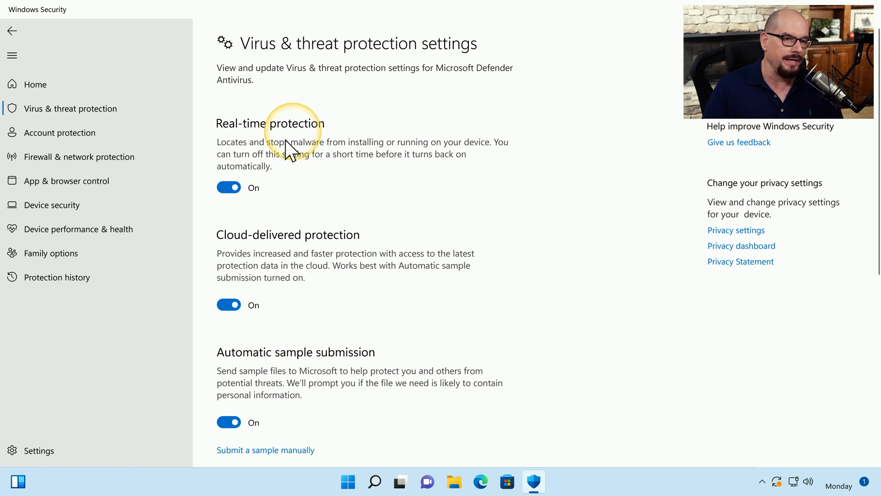
mouse_move(304, 165)
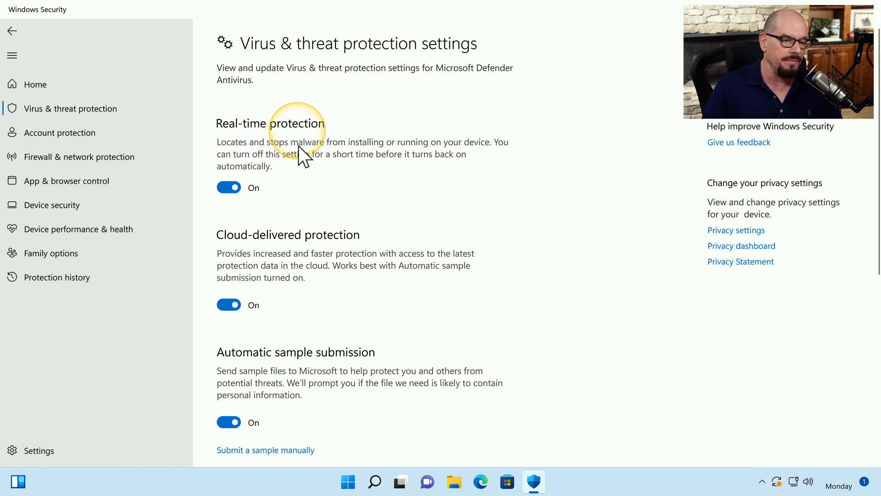
mouse_move(331, 262)
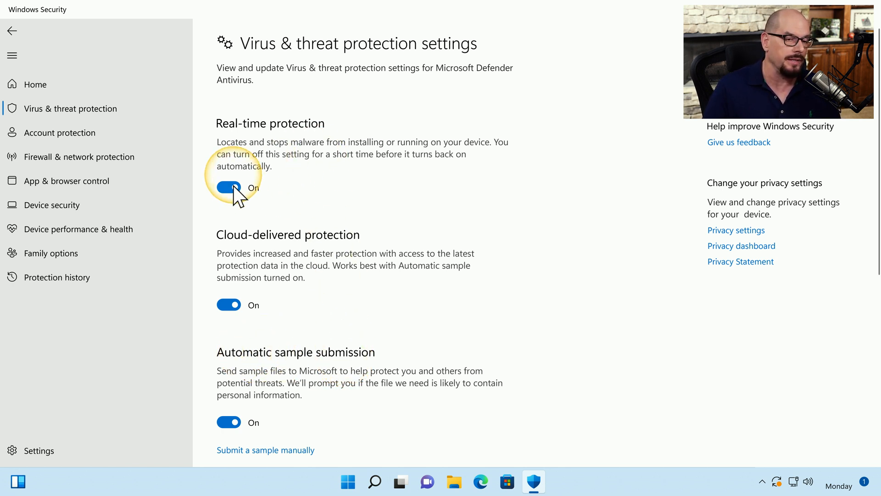
- Turn Real-time protection off and approve the User Account Control prompt
left_click(229, 188)
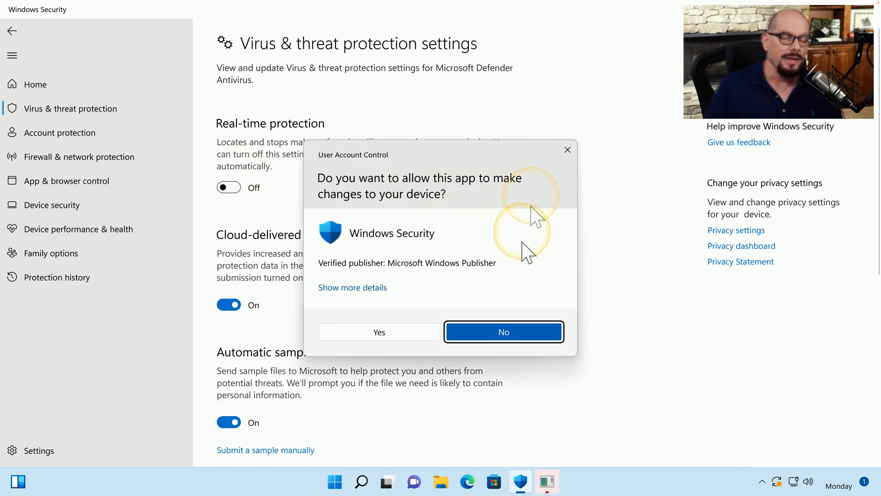
mouse_move(558, 210)
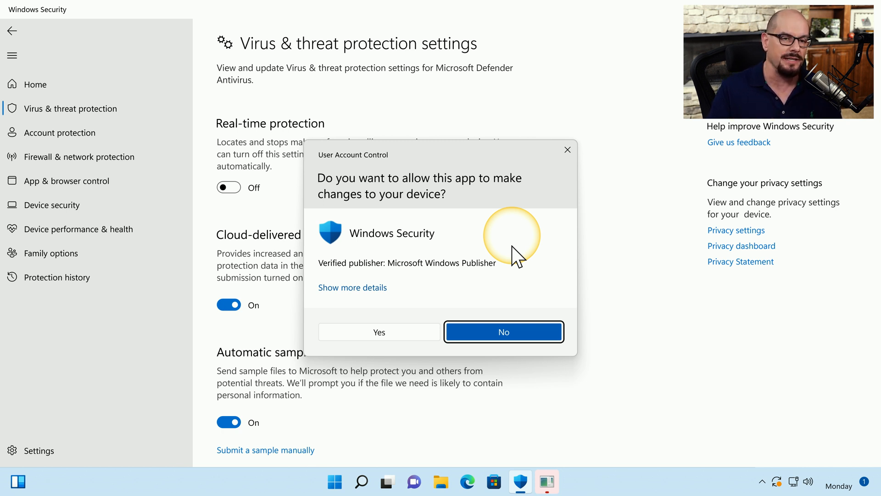
mouse_move(506, 200)
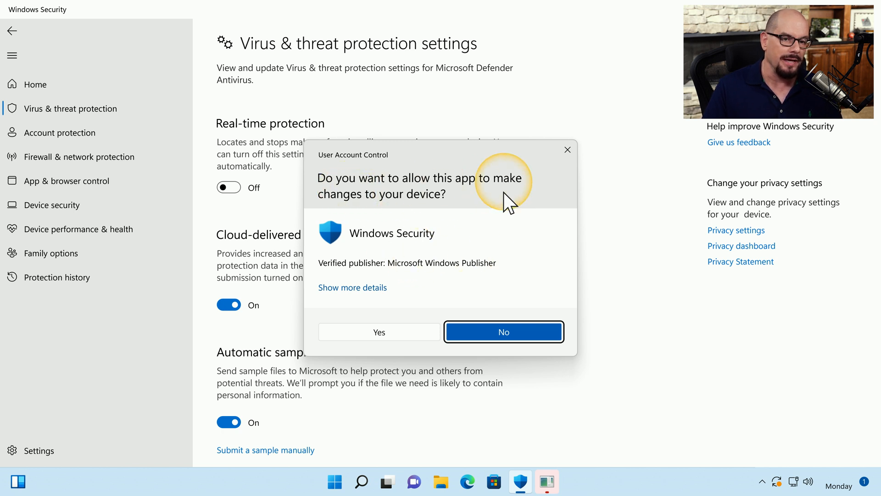
mouse_move(415, 255)
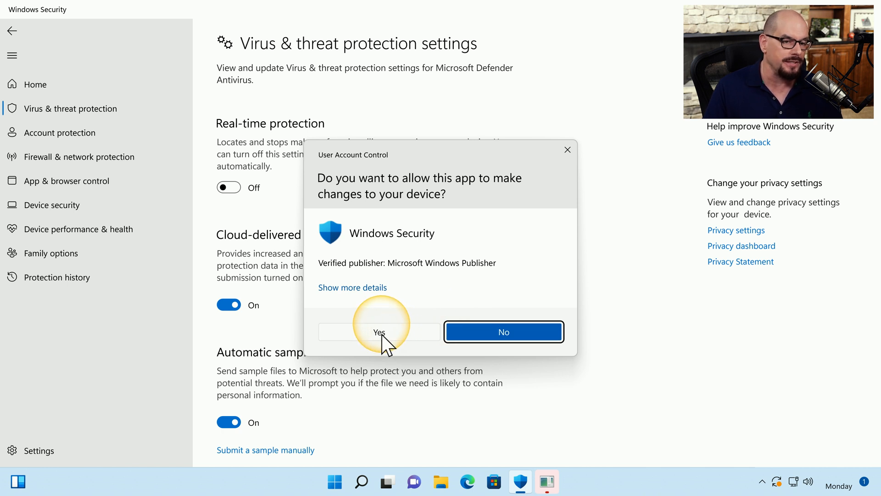
left_click(379, 332)
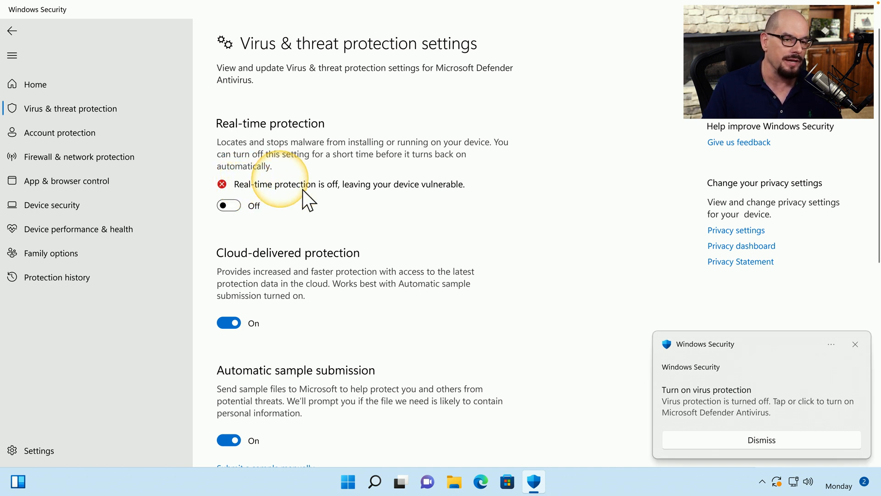
mouse_move(830, 413)
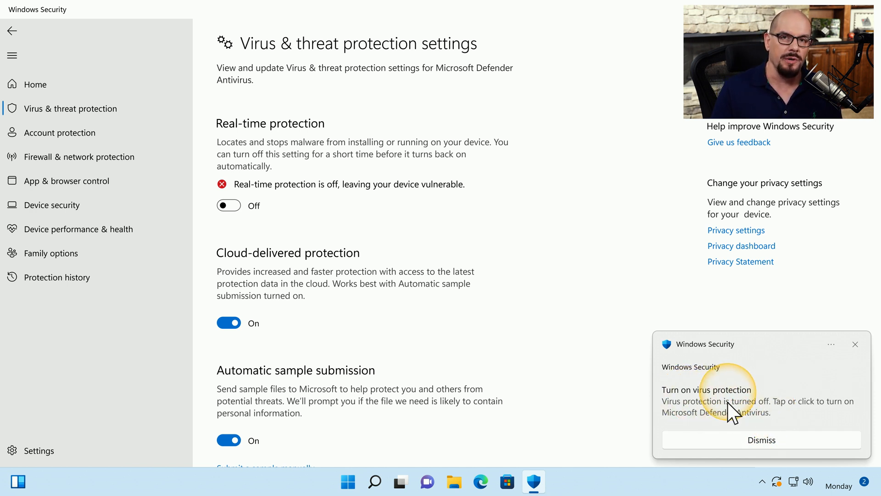
mouse_move(253, 206)
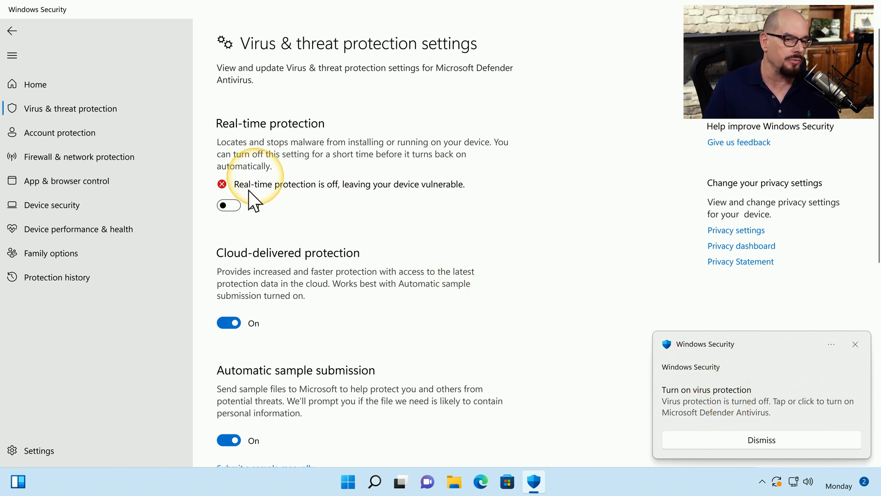
- Switch Real-time protection back on, then relaunch Windows Security by searching 'securit'
left_click(228, 205)
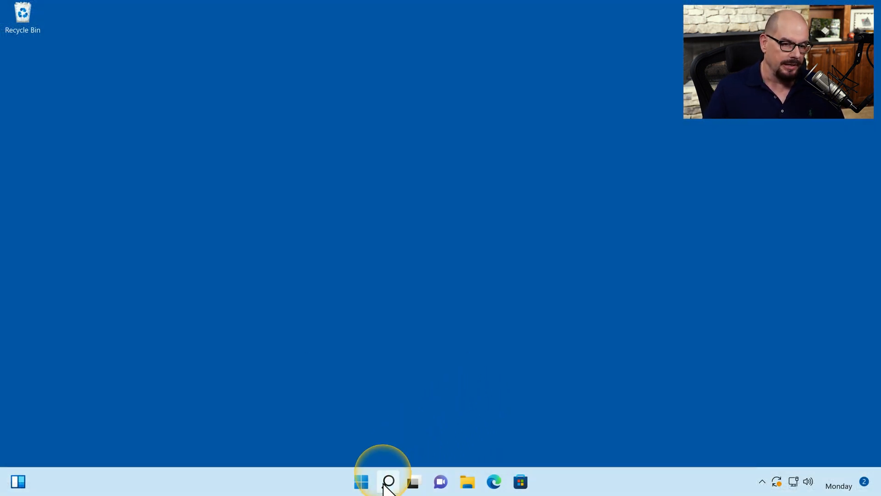
type("security")
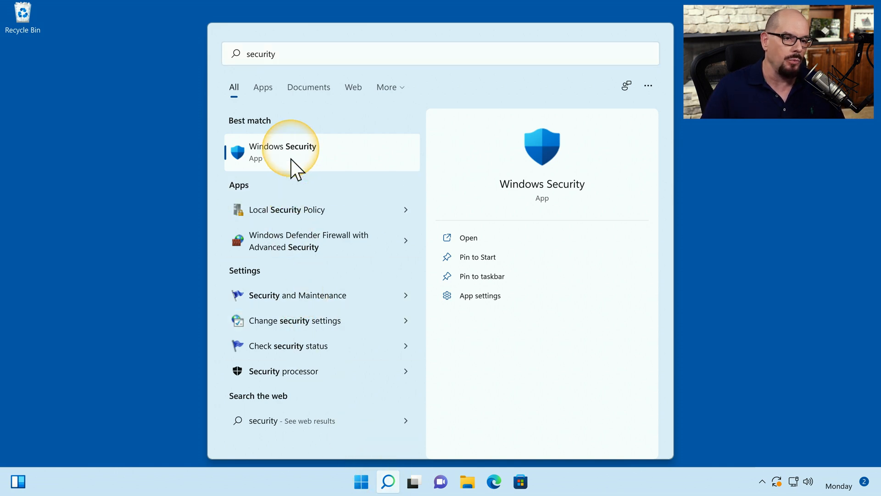
left_click(283, 152)
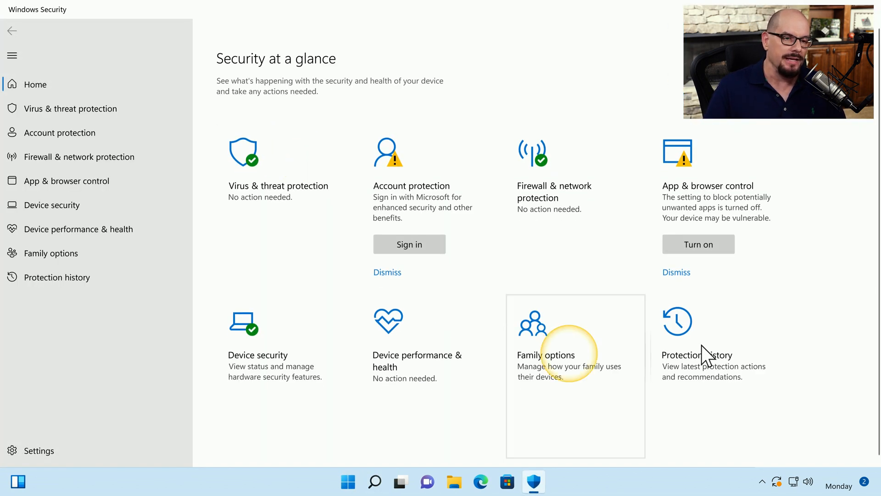
mouse_move(300, 165)
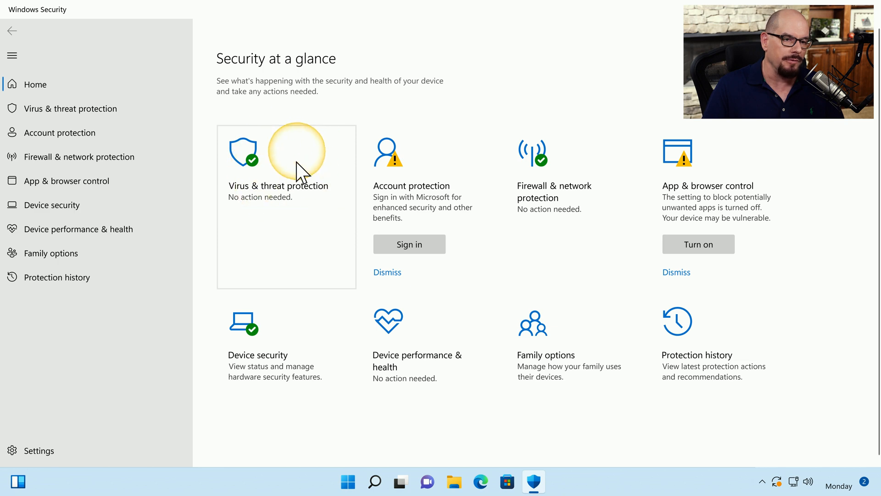
- Open the Virus & threat protection tile and scroll down to its updates section
left_click(278, 161)
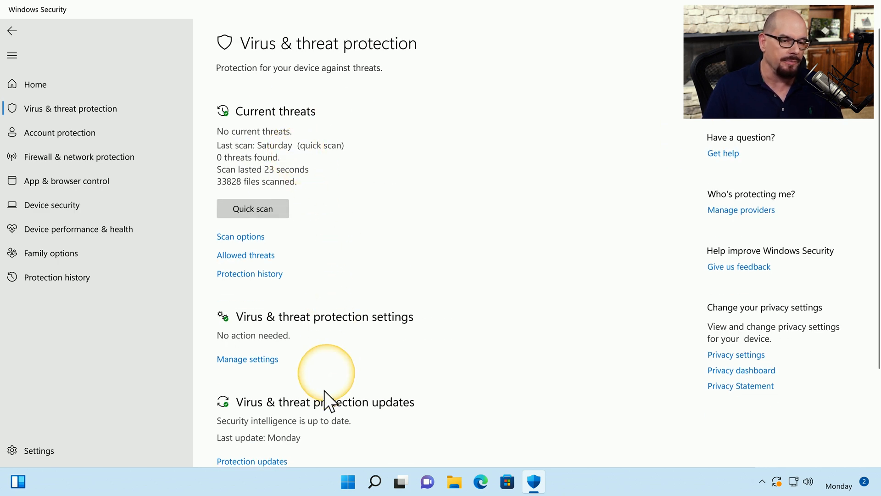
mouse_move(366, 423)
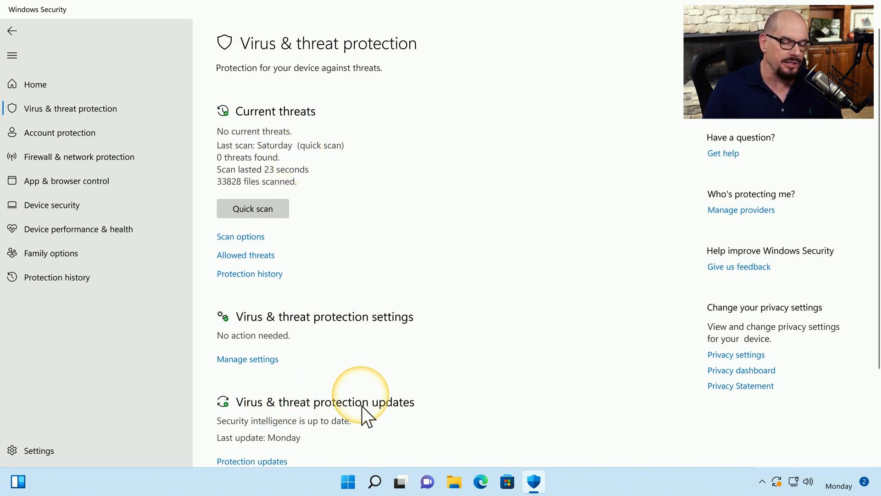
scroll("down", 3)
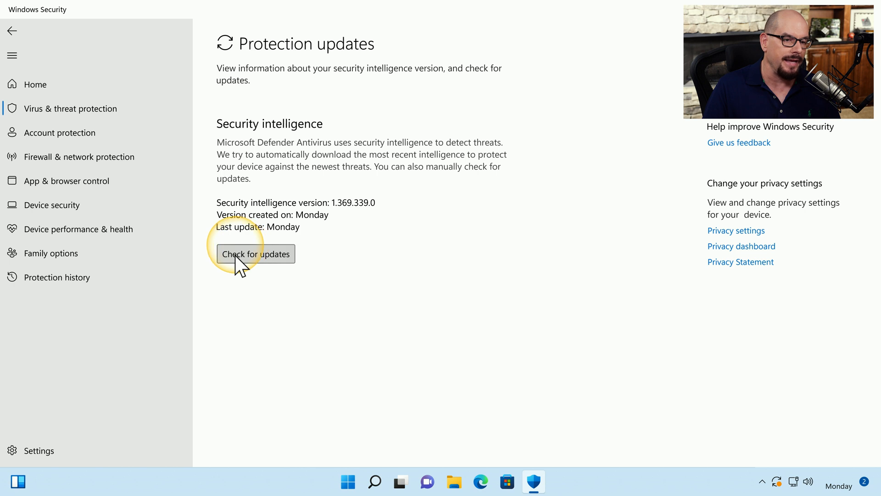
- Check for security intelligence updates from the Protection updates page
left_click(256, 254)
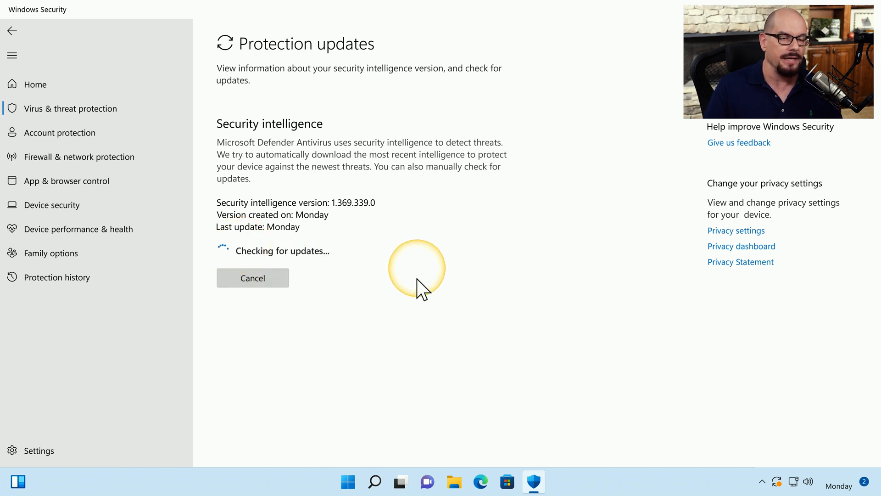